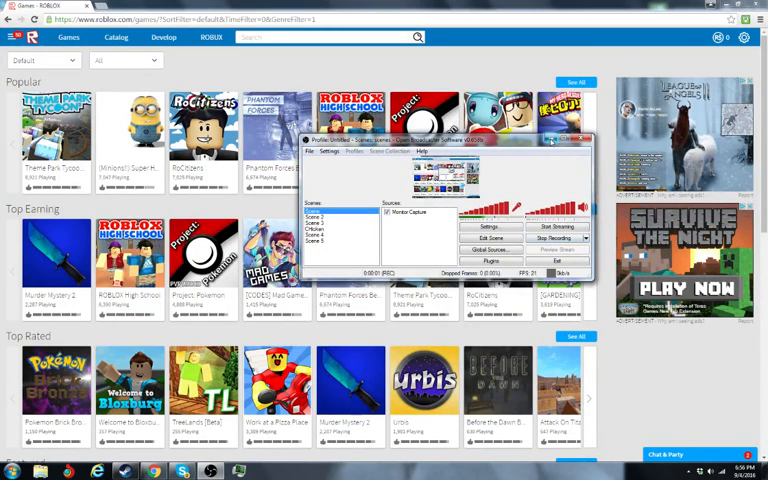
left_click(584, 140)
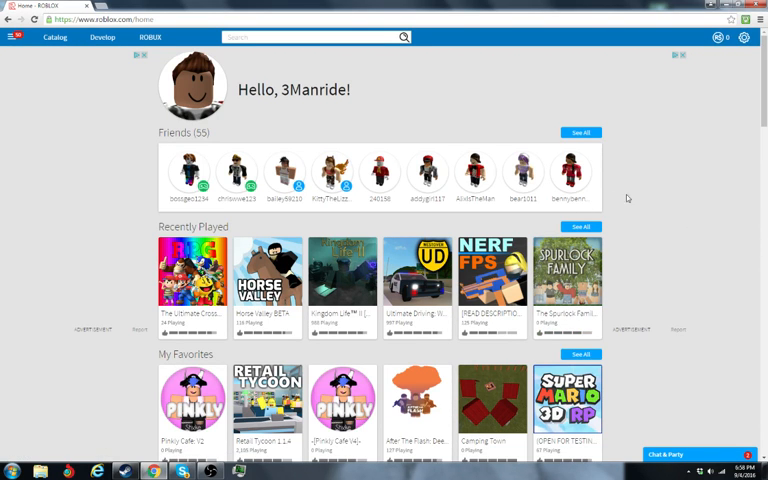
scroll("down", 3)
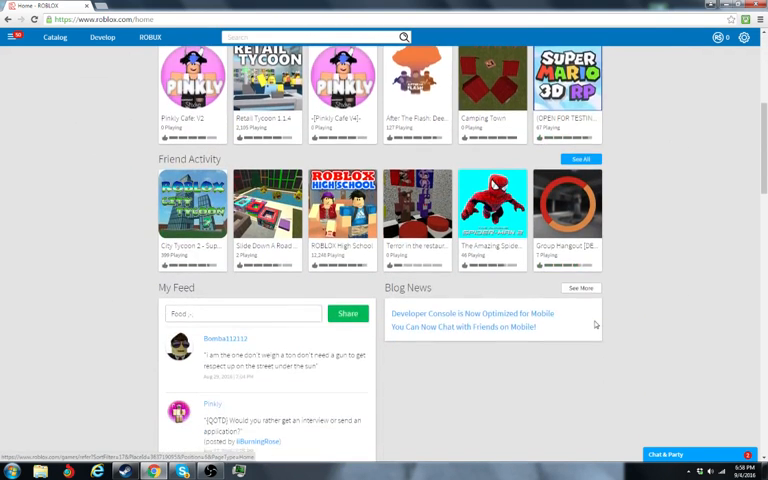
scroll("down", 3)
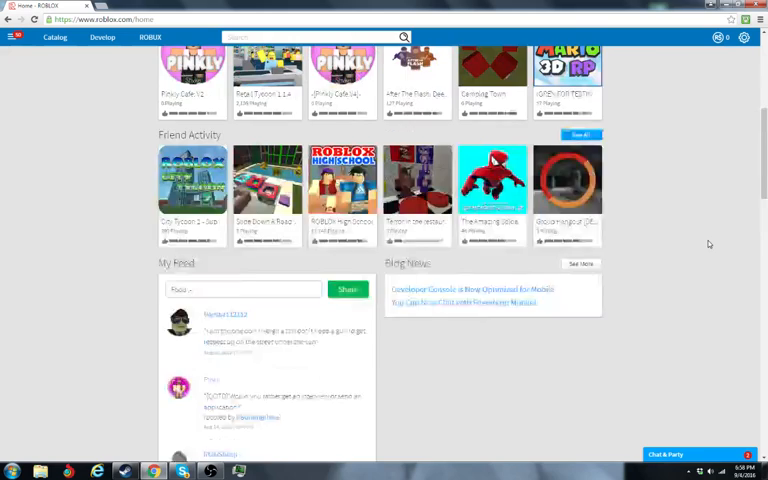
scroll("up", 3)
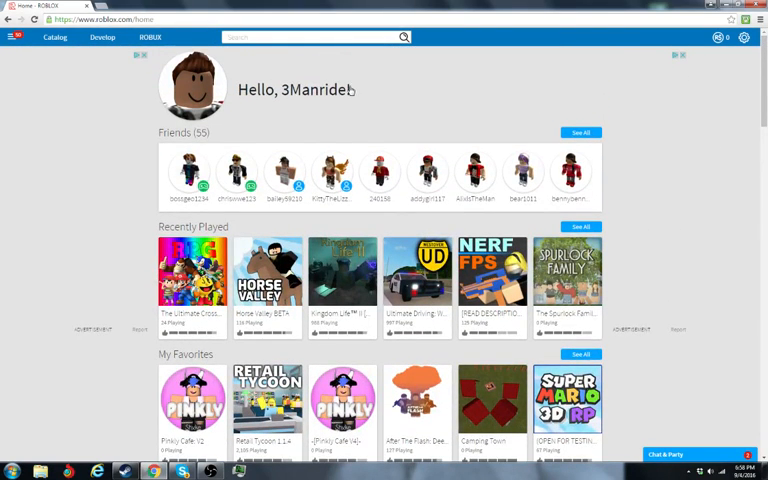